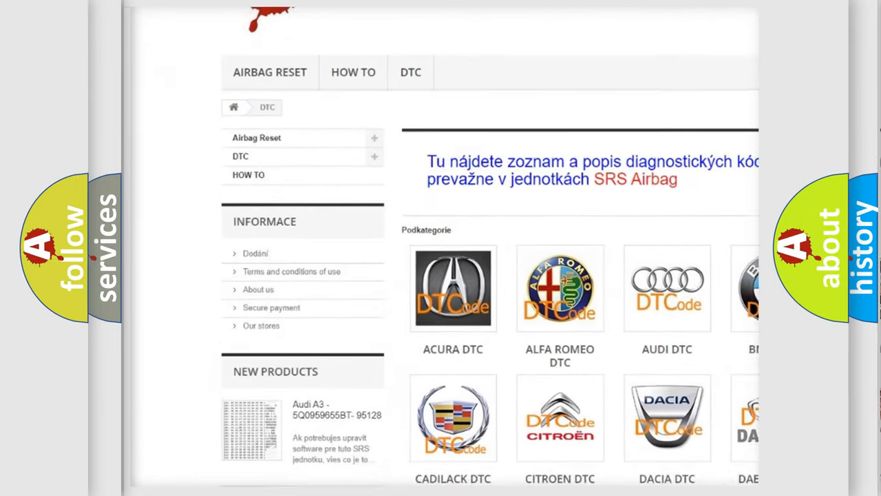
scroll("down", 3)
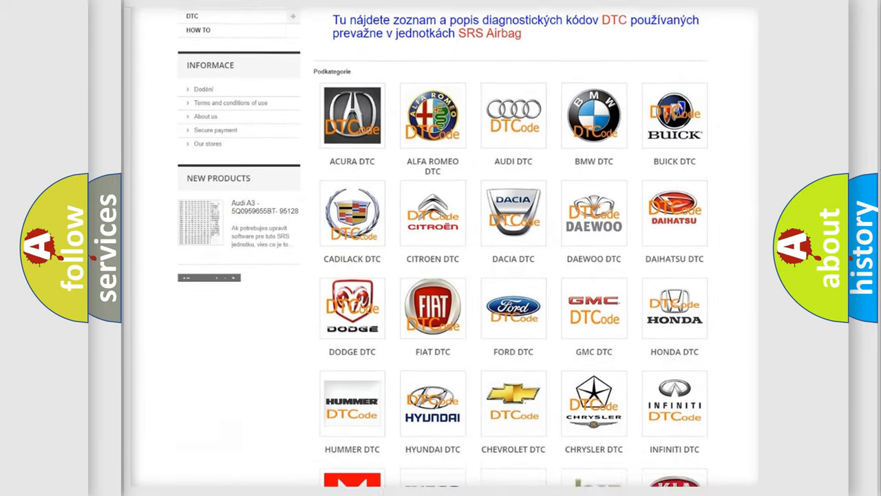
scroll("down", 3)
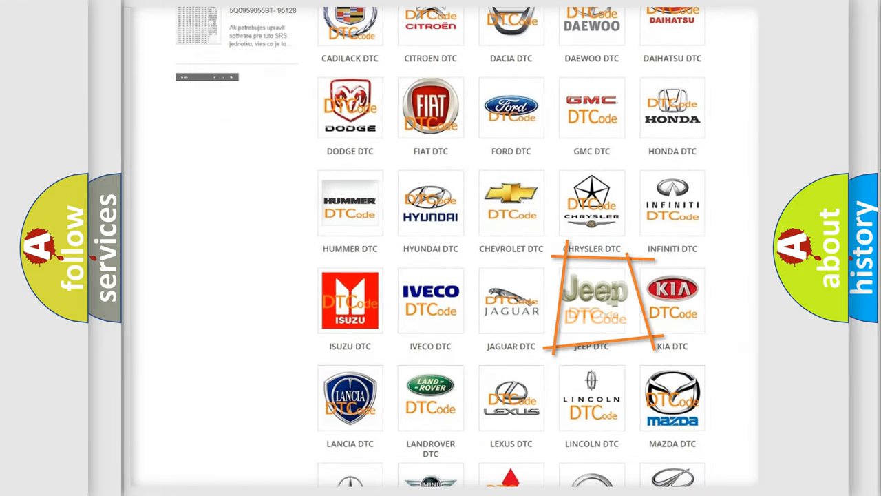